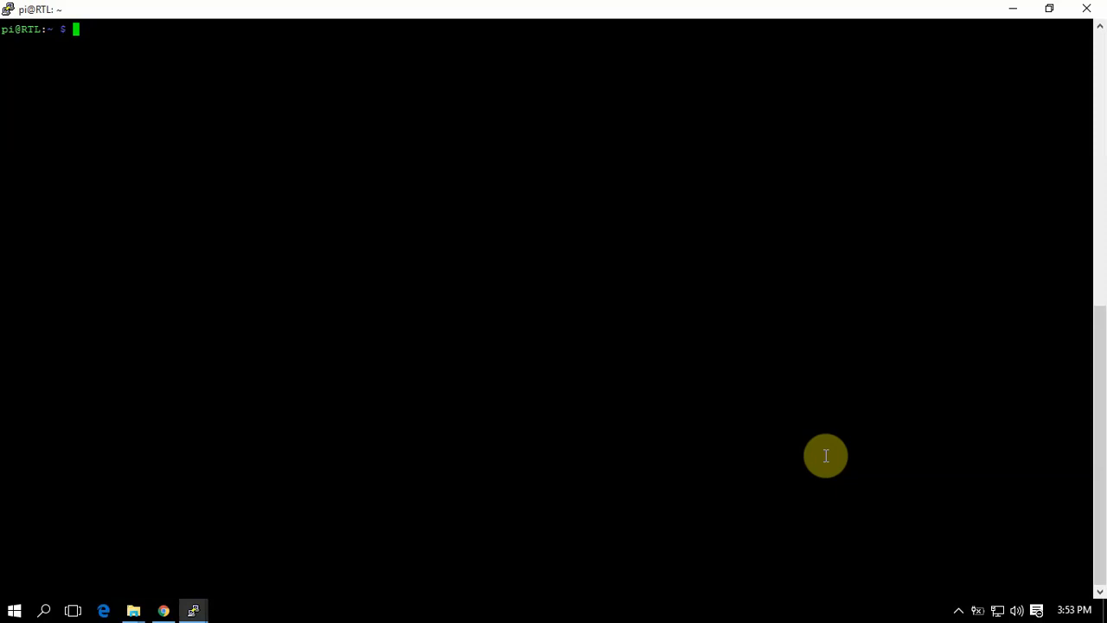
pyautogui.moveTo(695, 446)
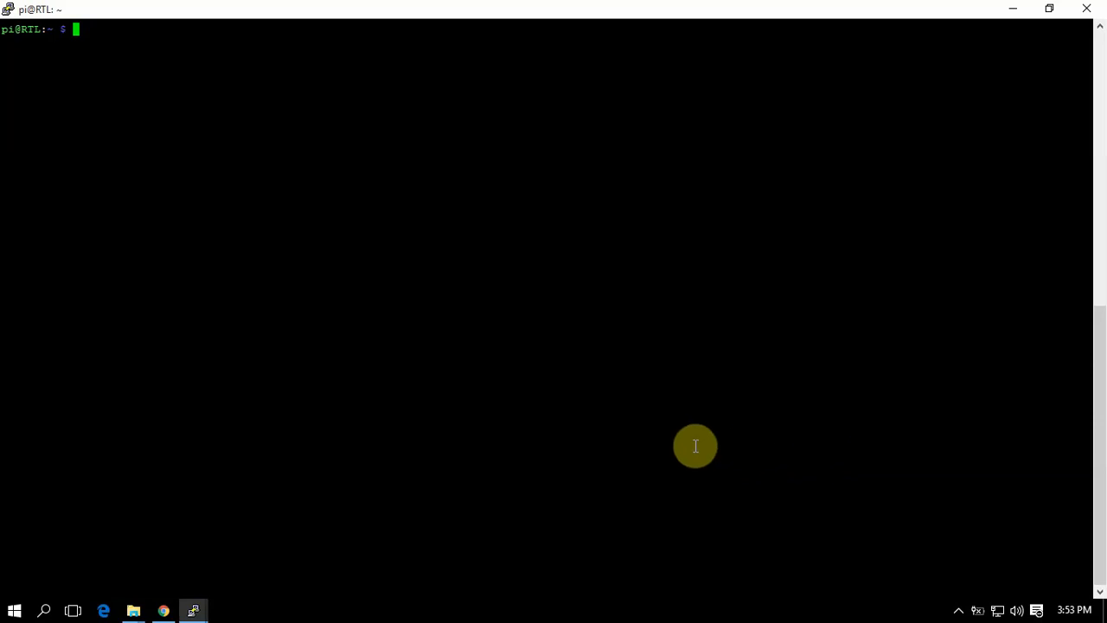
pyautogui.moveTo(207, 171)
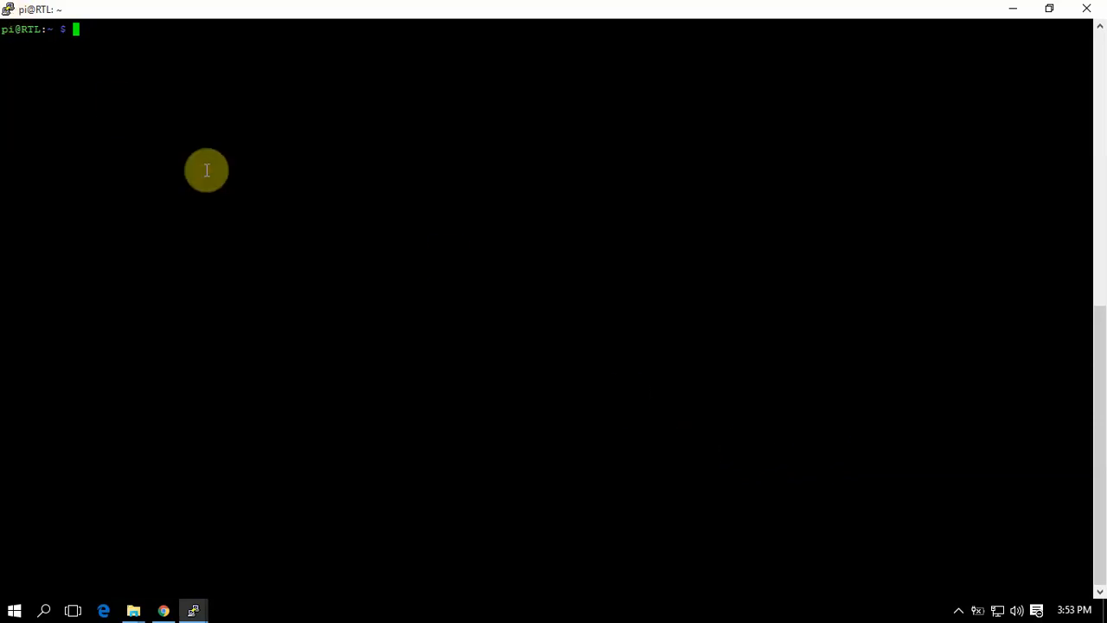
pyautogui.moveTo(188, 124)
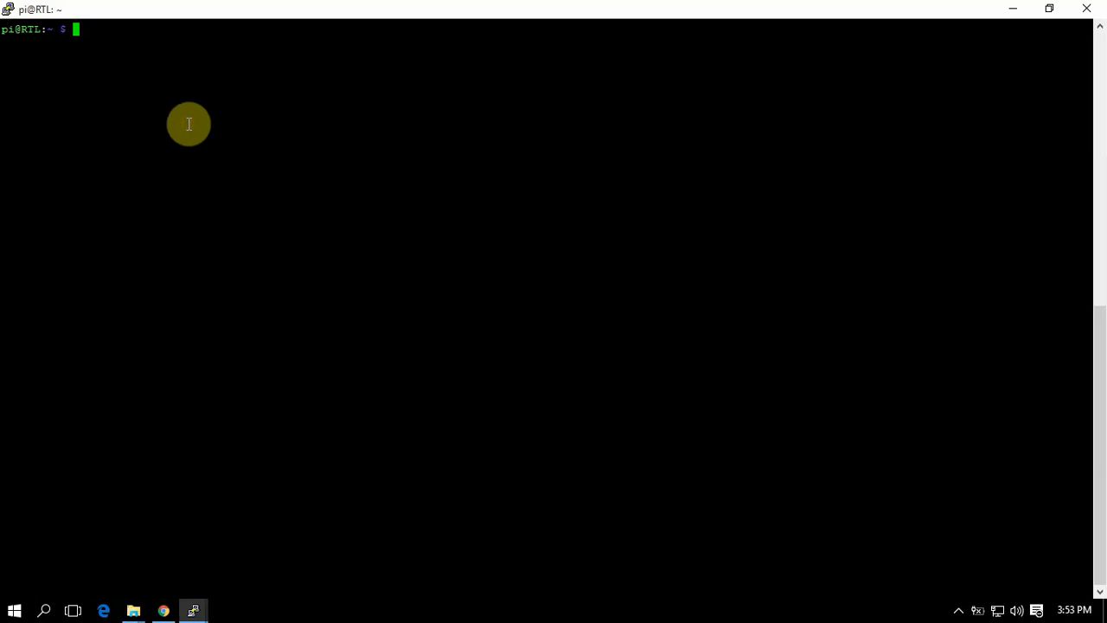
# View the test file, try rtl_433 at 314981000 Hz with '-s 1800000', and list files
pyautogui.write('cat test')
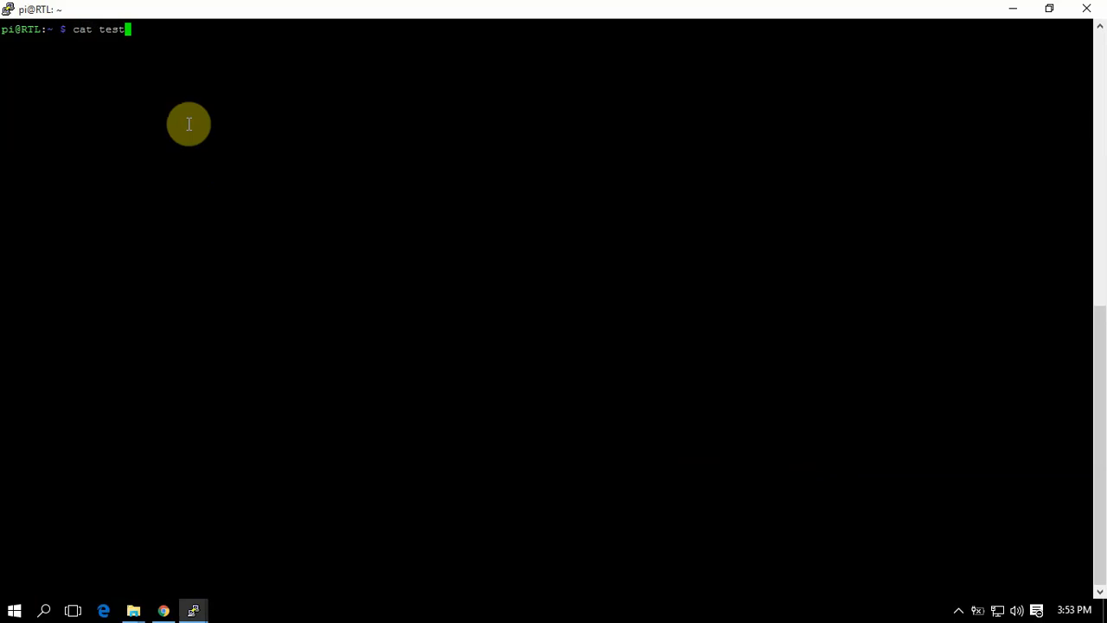
pyautogui.write('rtl_433 -f 314981000 -W test')
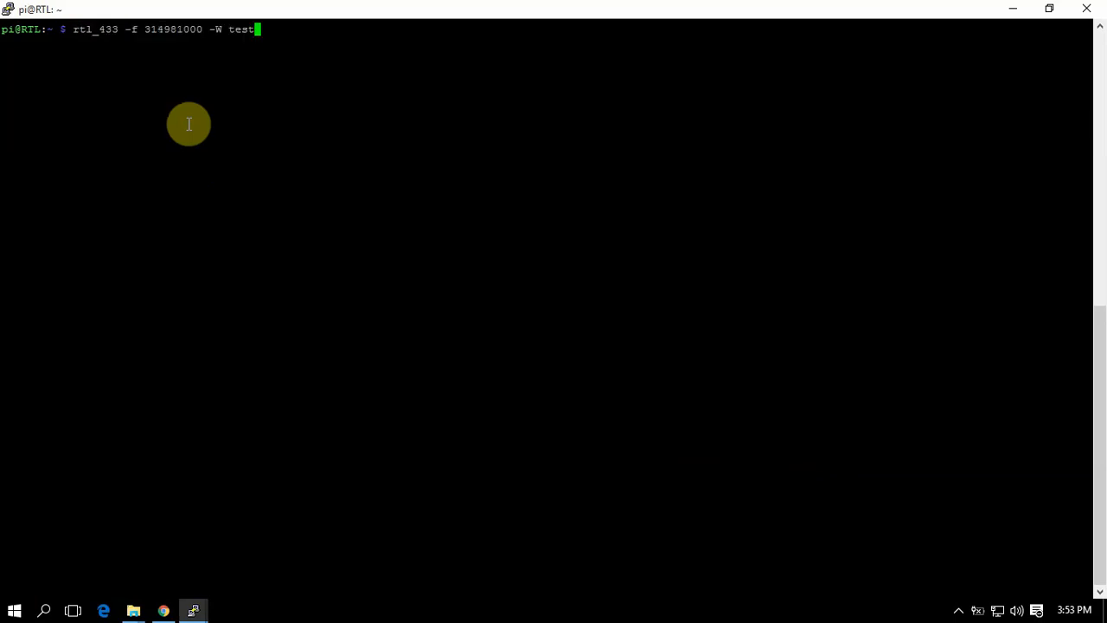
pyautogui.write('-s 1800000')
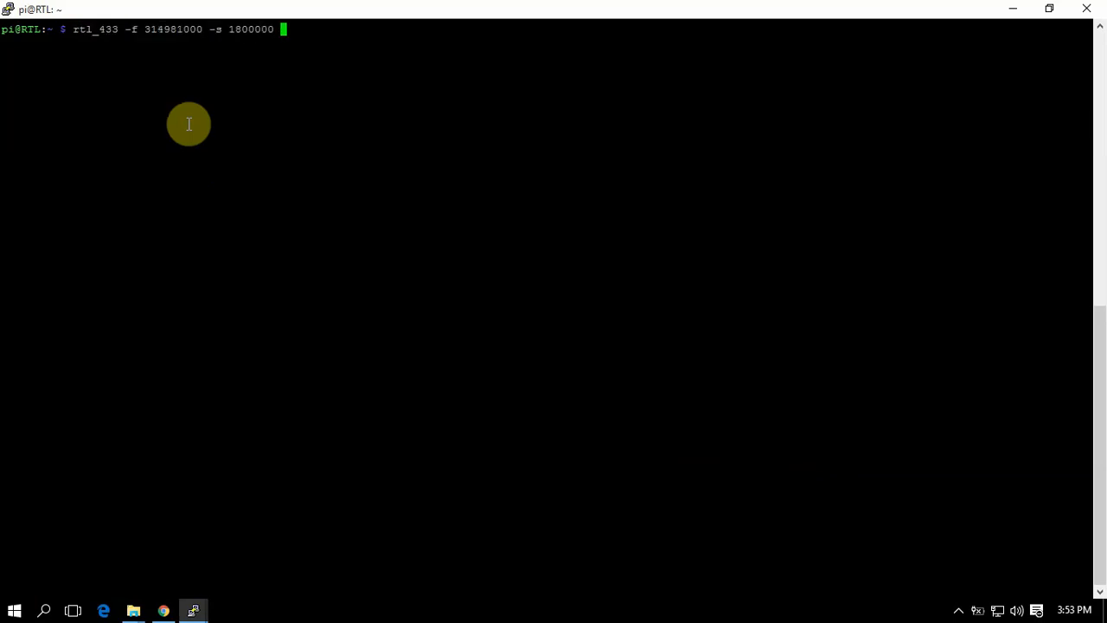
pyautogui.write('ls')
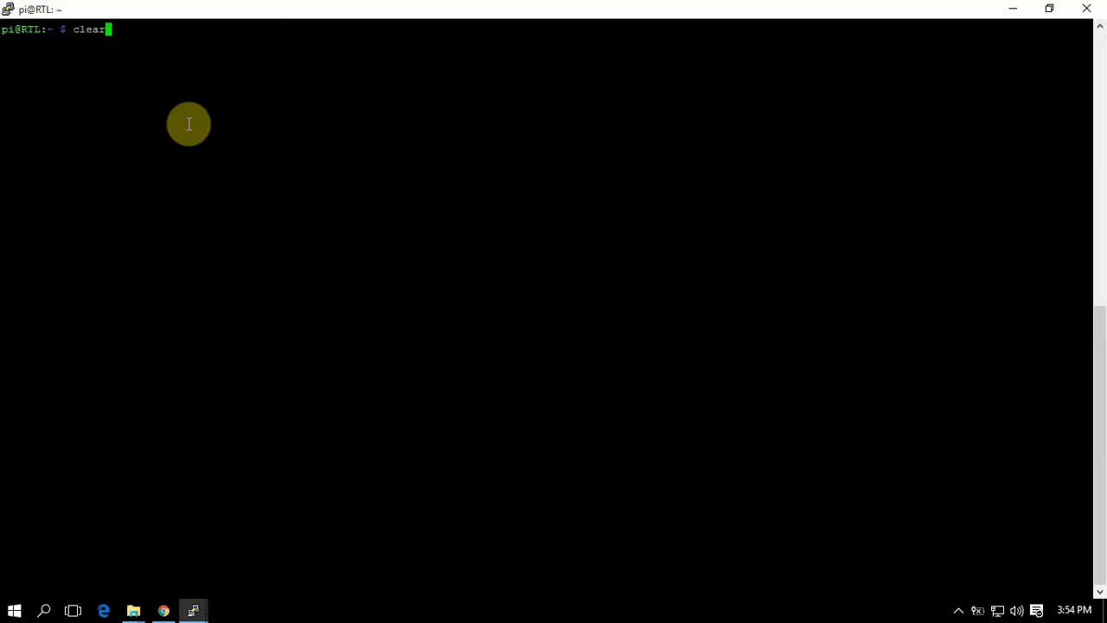
pyautogui.write('ls')
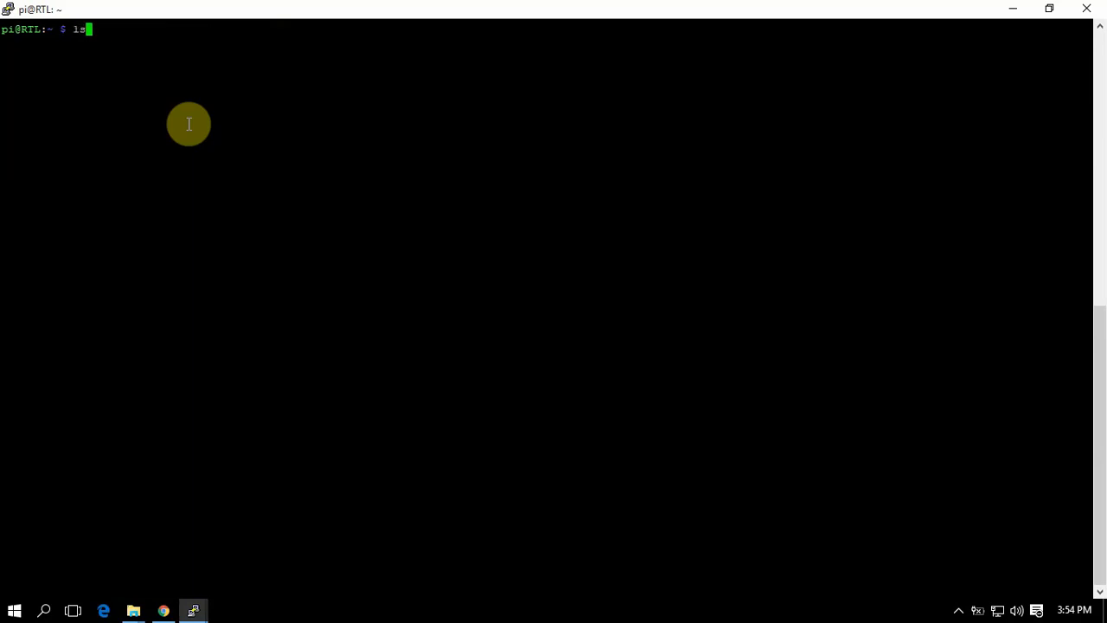
# Run rtl_433 at 315000000 Hz with the '-W test' file-saving option removed
pyautogui.write('rtl_433 -f 315000000 -W test')
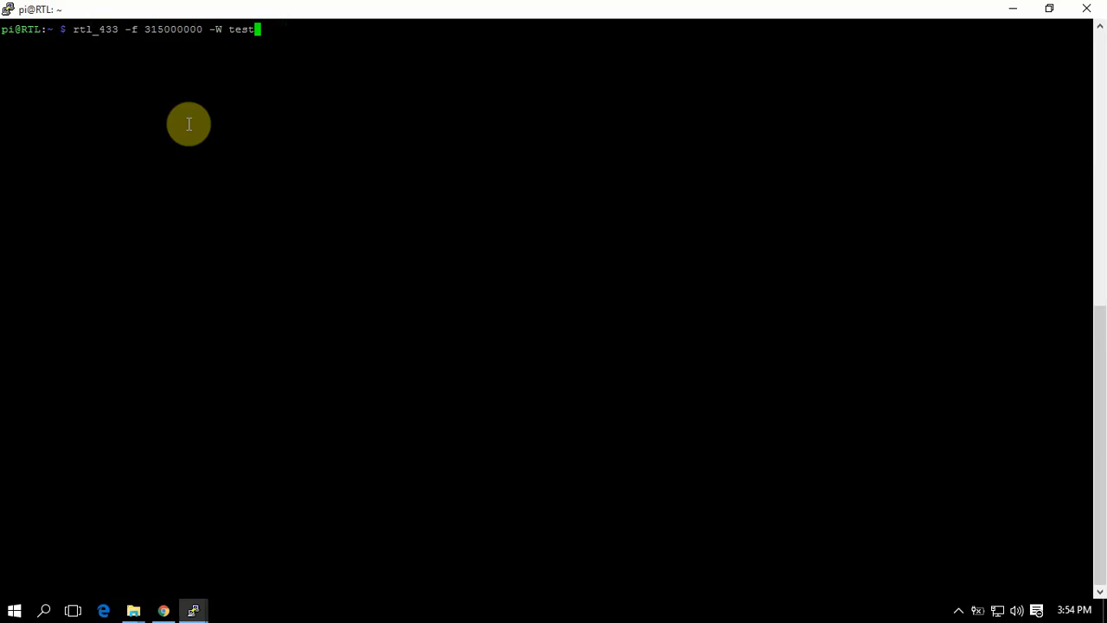
pyautogui.press('BackSpace')
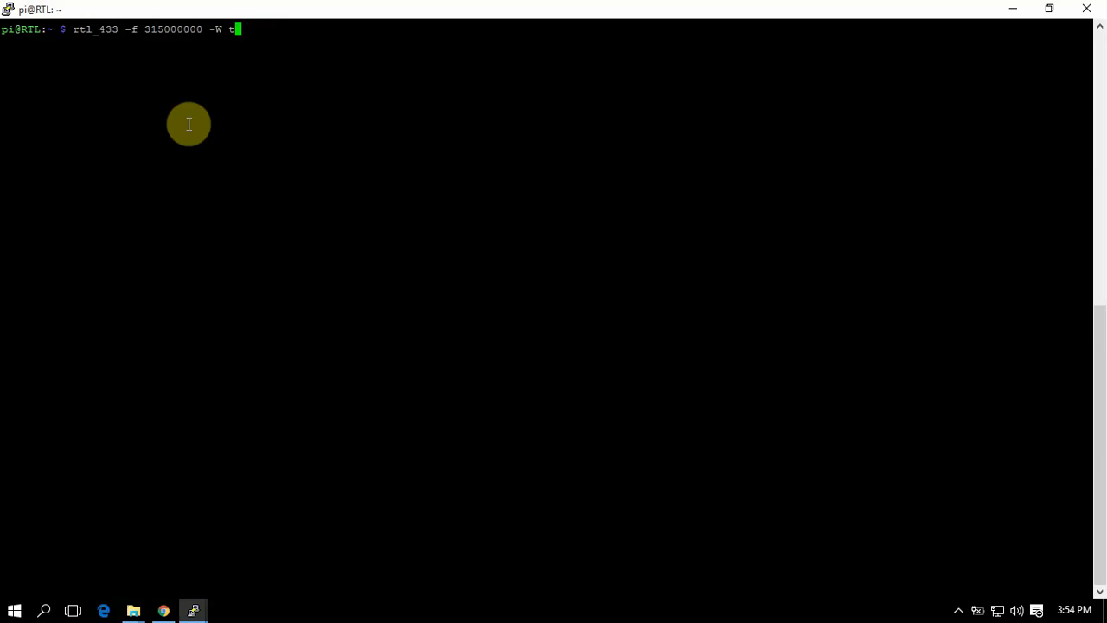
pyautogui.press('BackSpace')
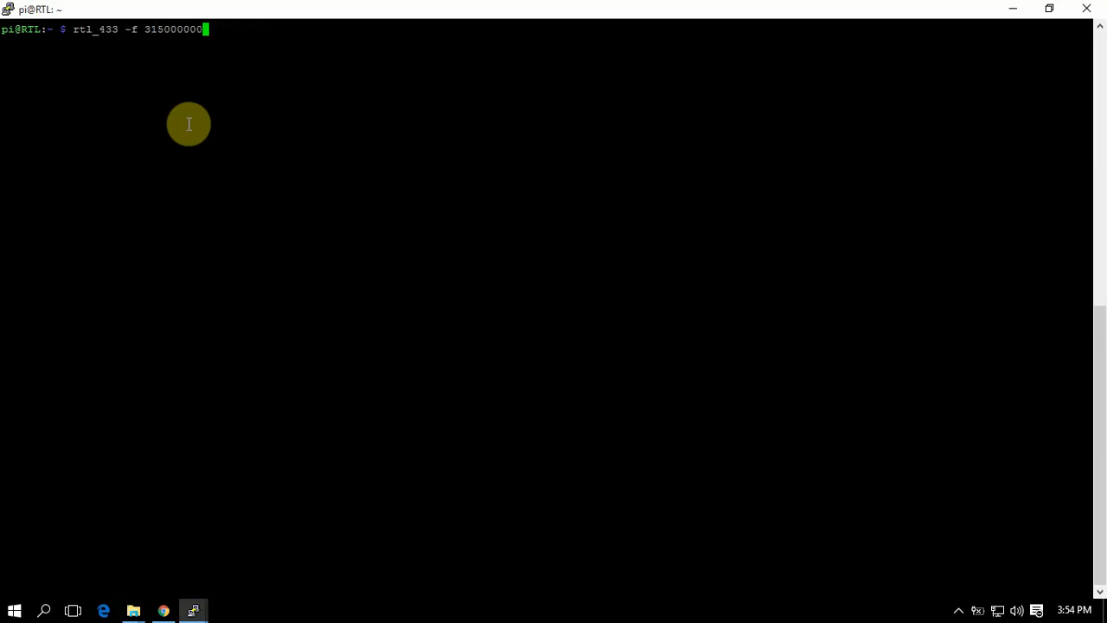
pyautogui.press('Return')
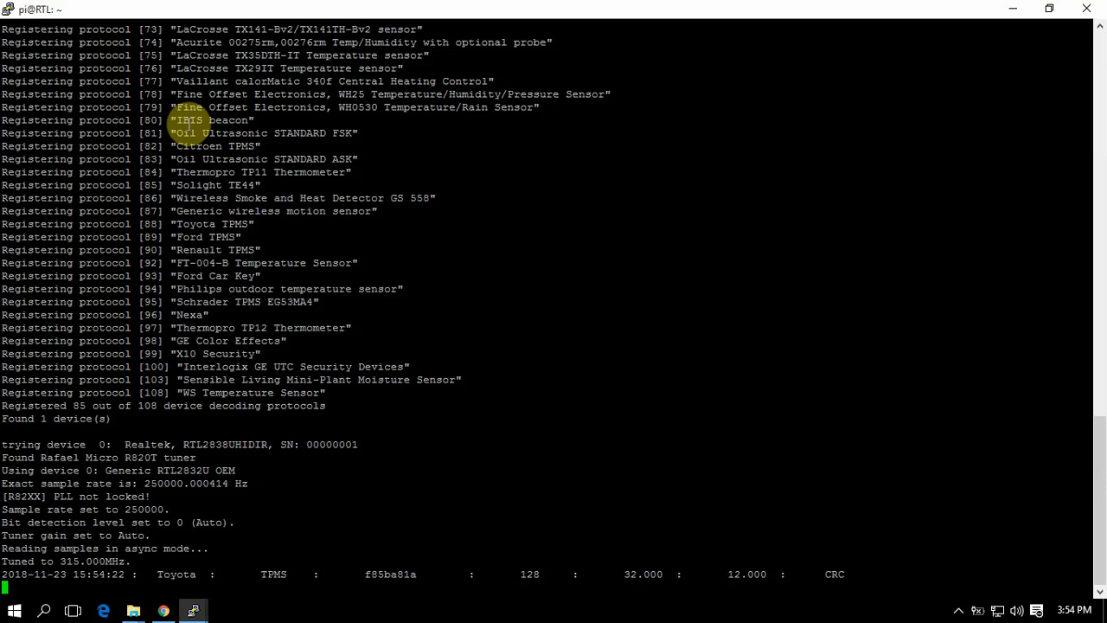
pyautogui.moveTo(575, 302)
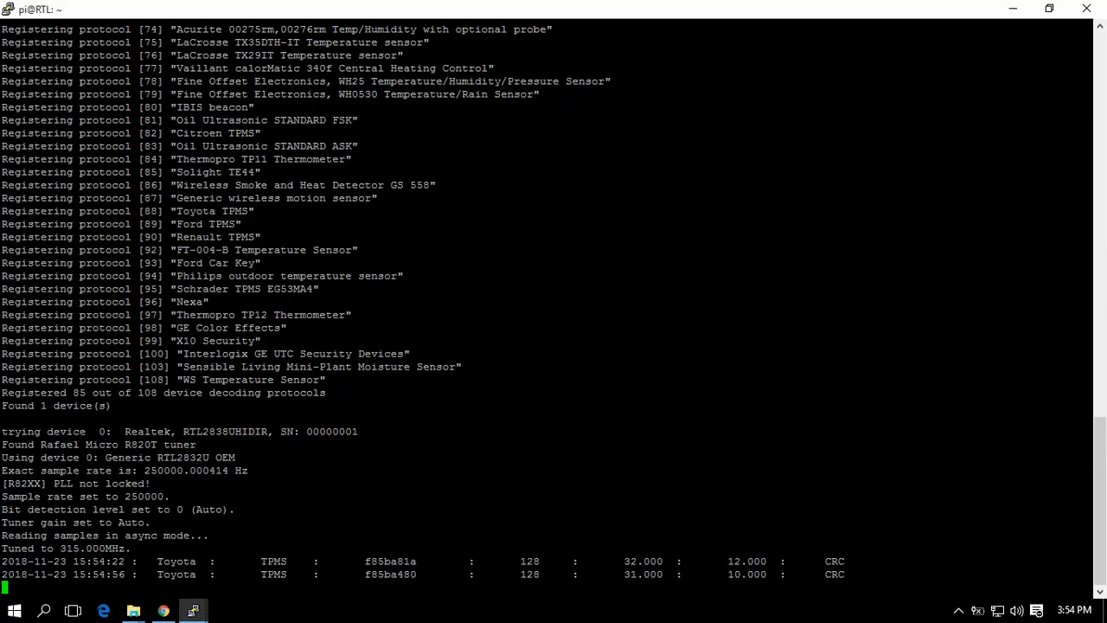
pyautogui.moveTo(563, 349)
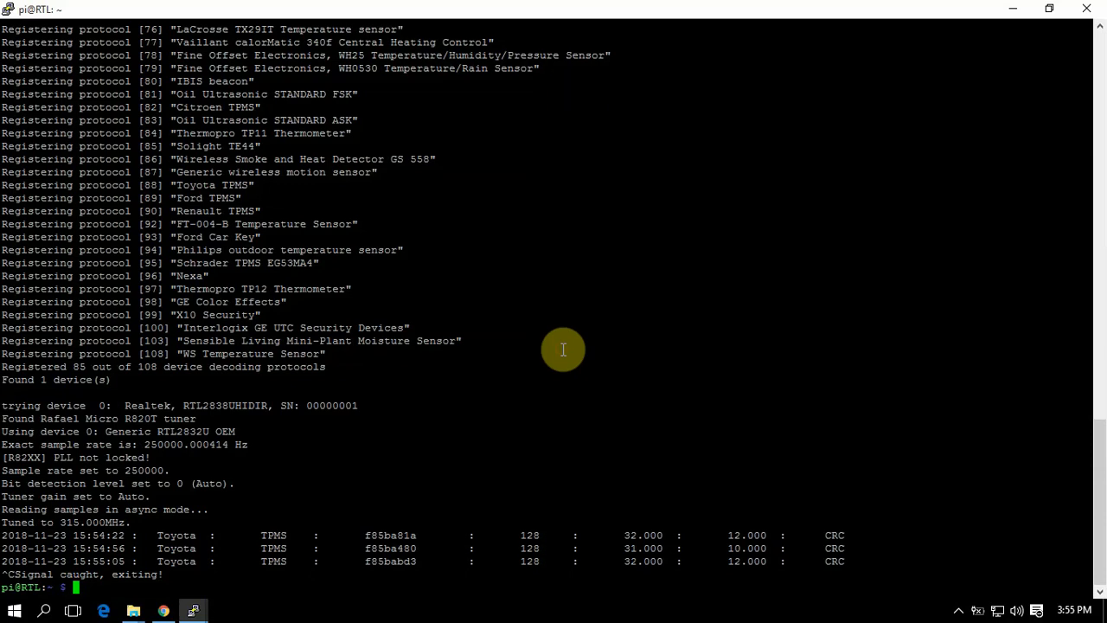
# Run rtl_433 with two frequencies, -f 315000000 and -f 433000000
pyautogui.write('rtl_433 -f 315000000')
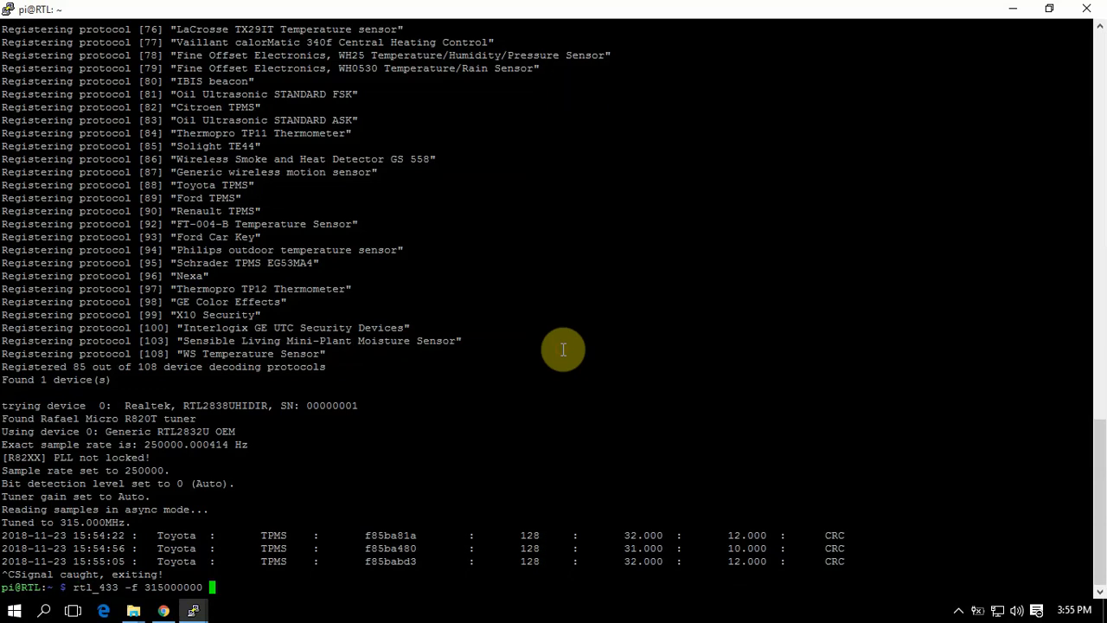
pyautogui.write('-f')
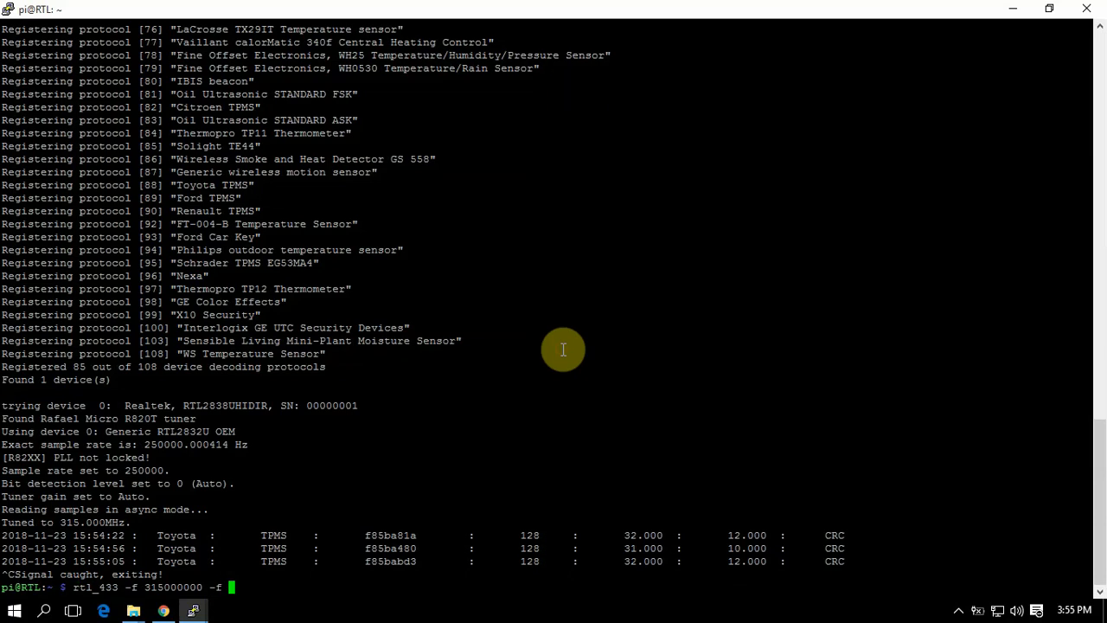
pyautogui.write('433')
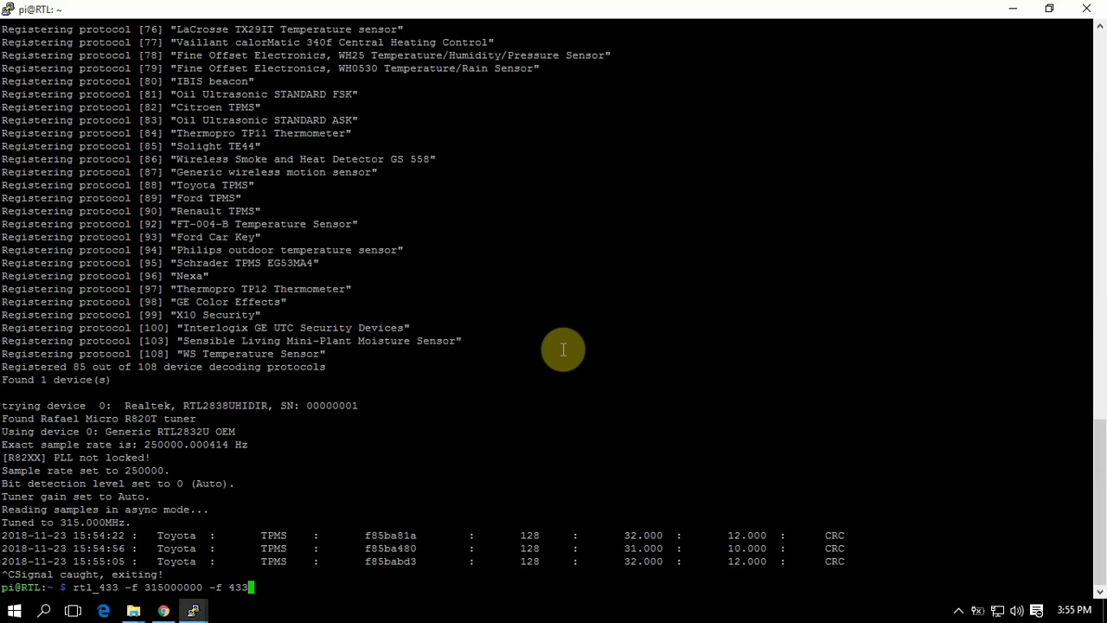
pyautogui.write('000000')
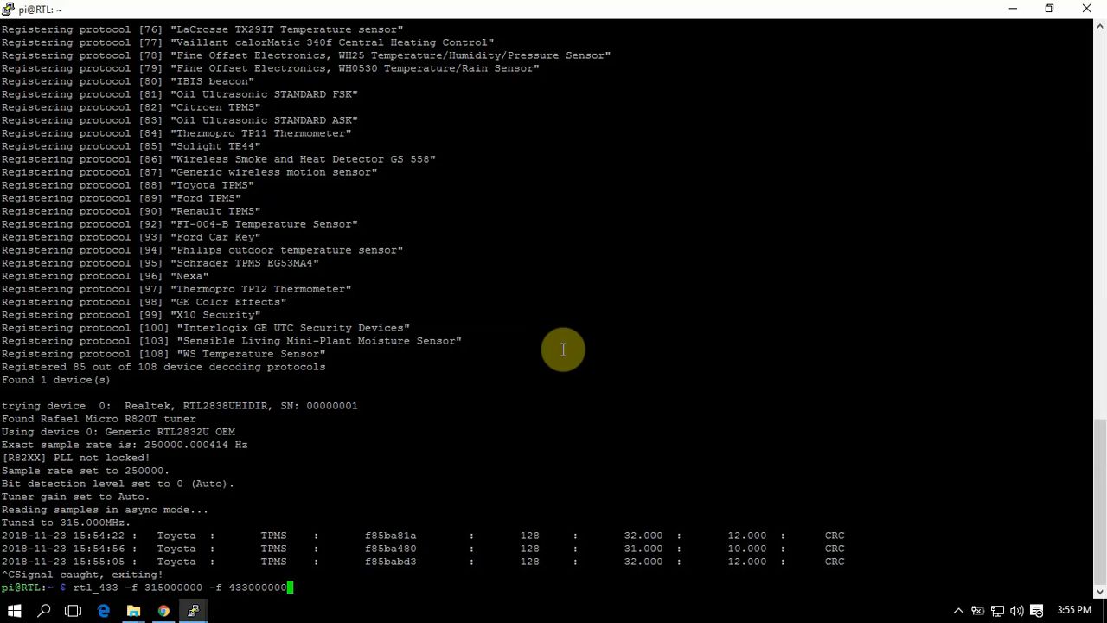
pyautogui.press('Return')
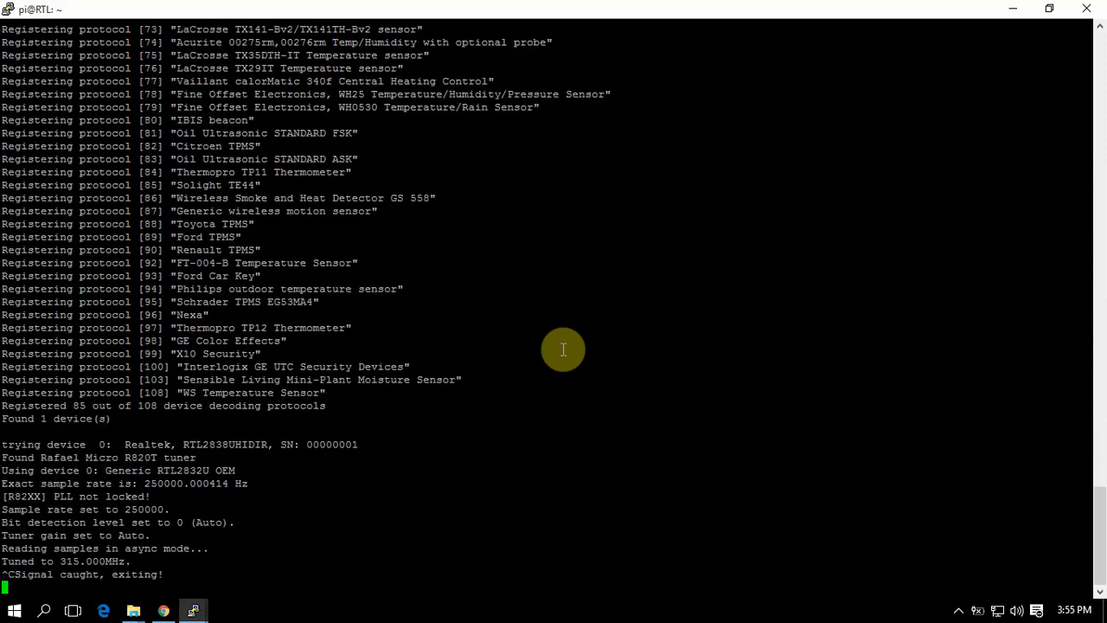
# Retype the dual-frequency rtl_433 command with the '-H 1' hop option appended
pyautogui.write('rtl_433 -f 315000000 -f 433000000')
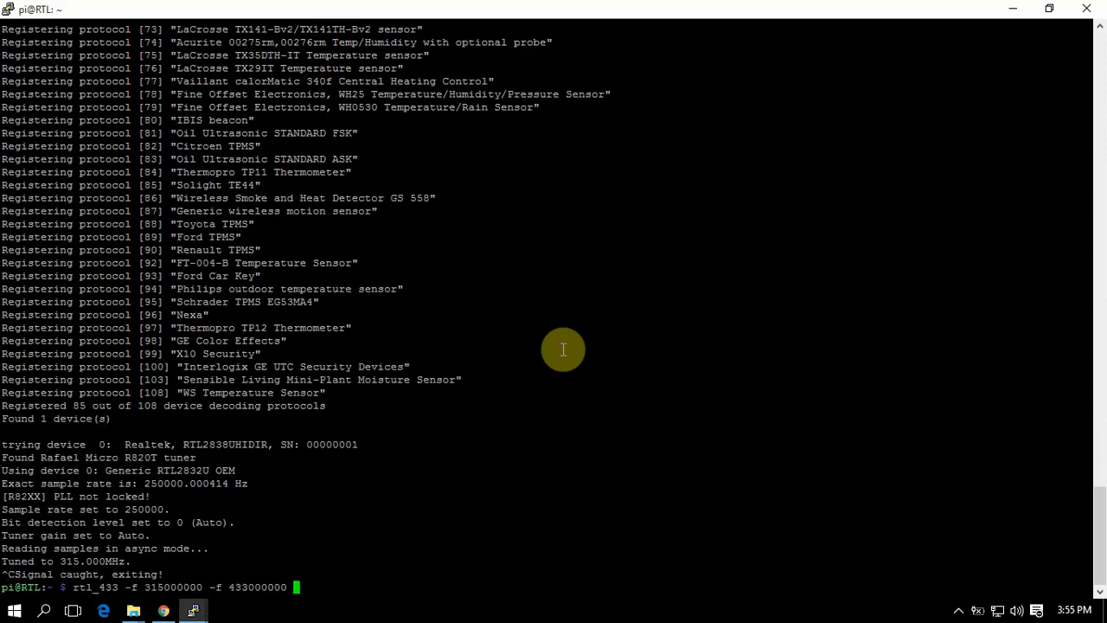
pyautogui.write('-')
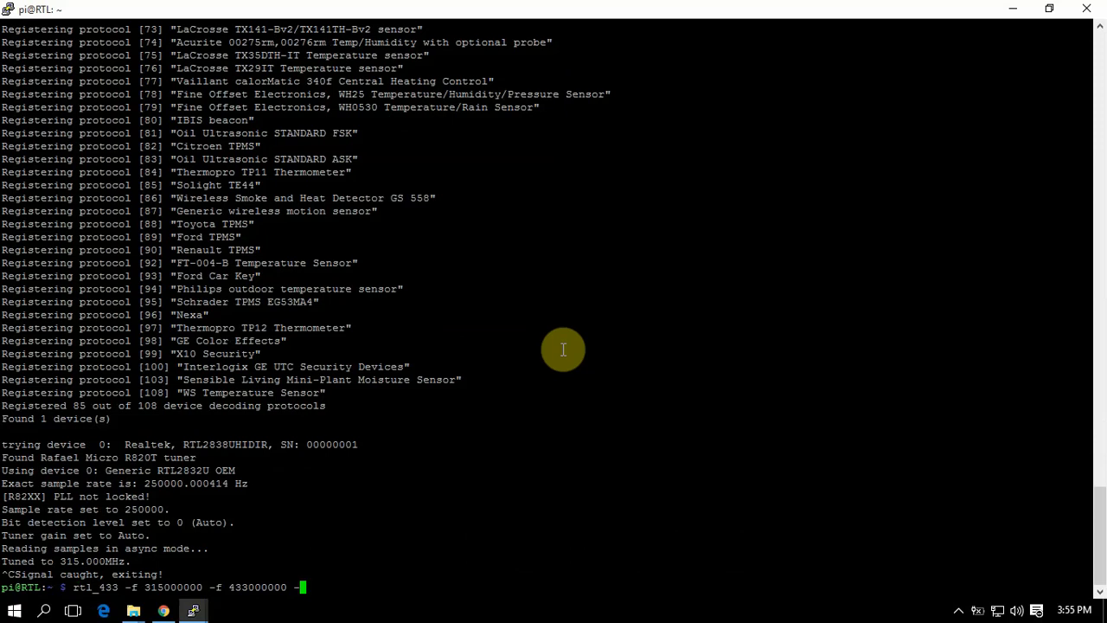
pyautogui.write('H 1')
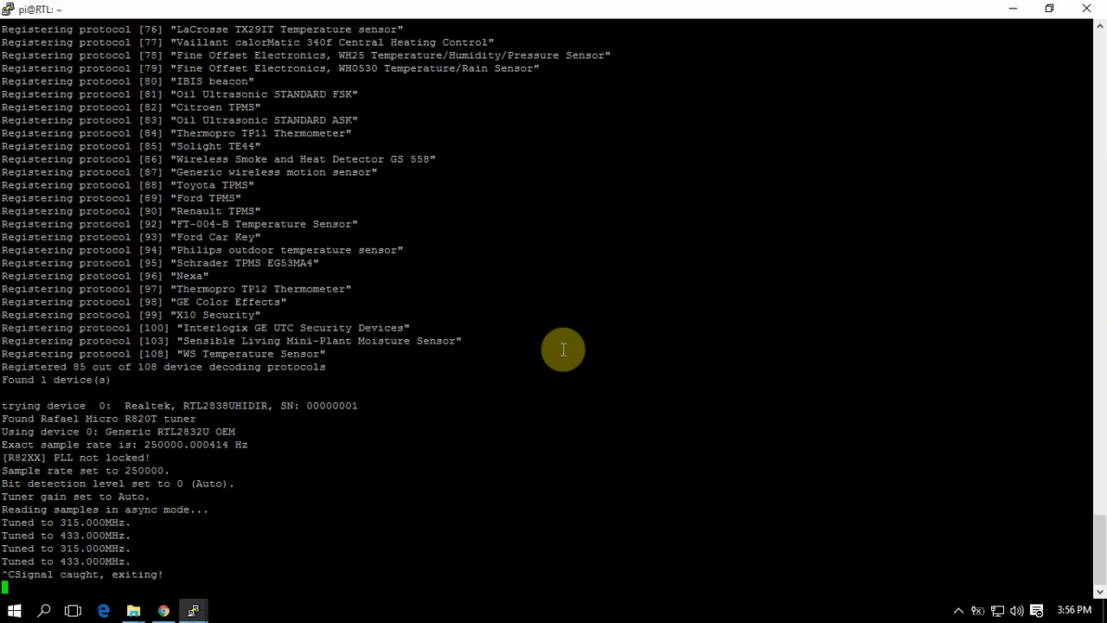
# Relaunch rtl_433 with only -f 315000000 after erasing '-f 433000000' from the recalled command
pyautogui.write('rtl_433 -f 315000000 -f 433000000')
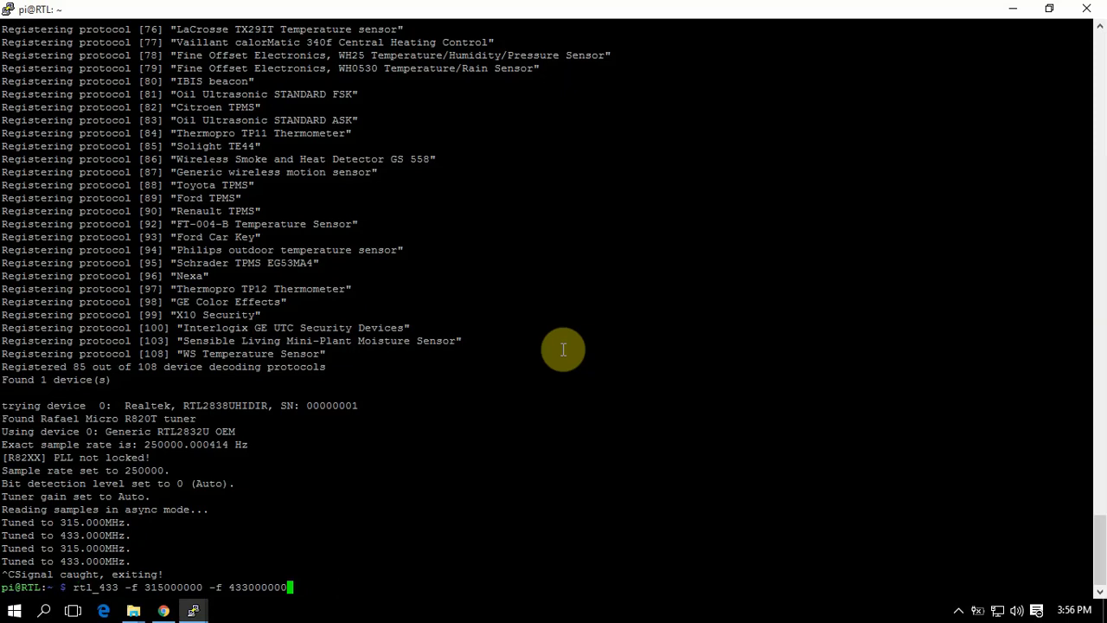
pyautogui.press('BackSpace')
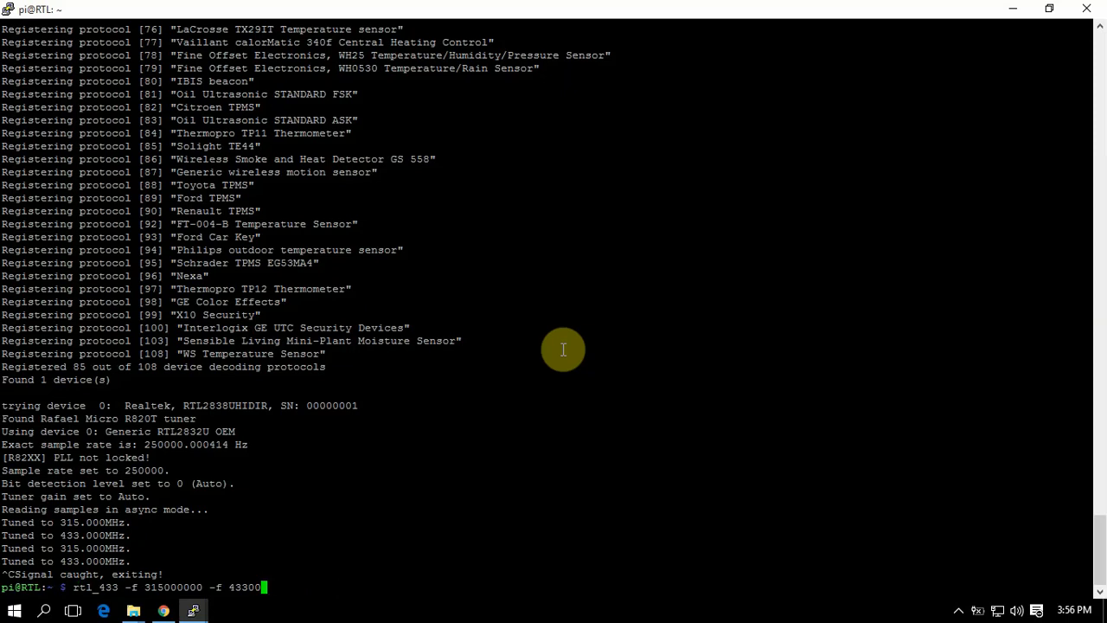
pyautogui.press('BackSpace')
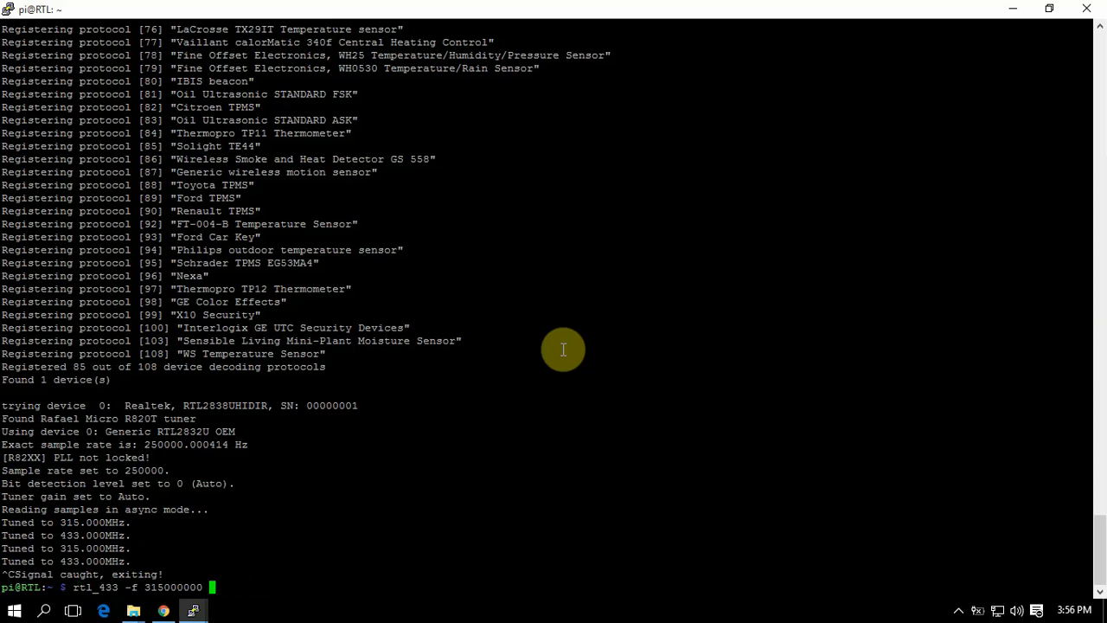
pyautogui.press('Return')
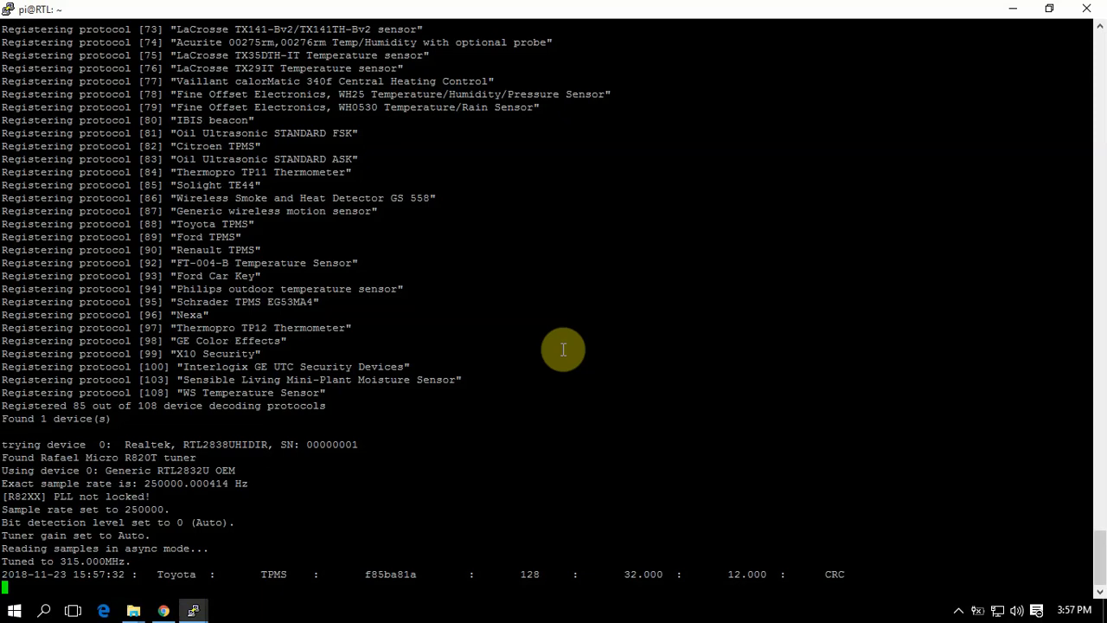
pyautogui.moveTo(284, 570)
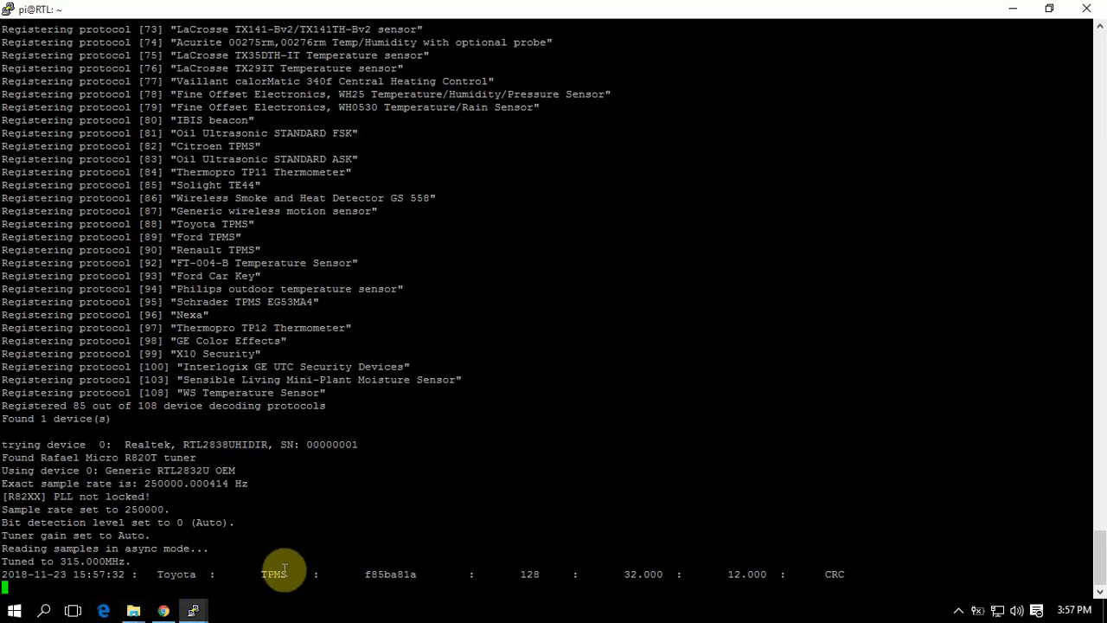
pyautogui.moveTo(488, 558)
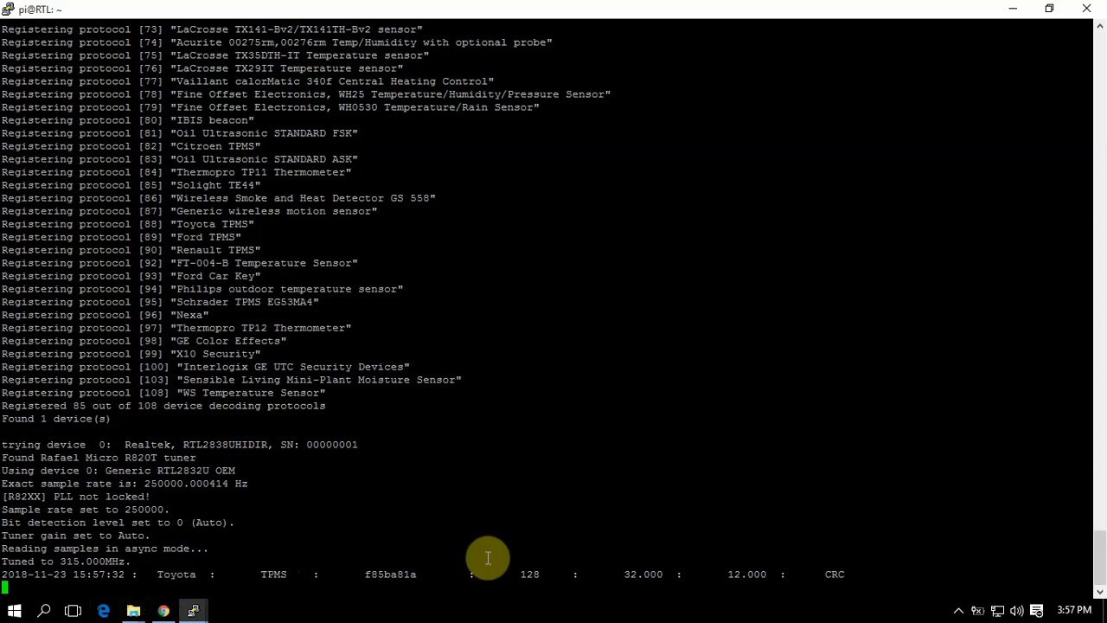
pyautogui.moveTo(404, 574)
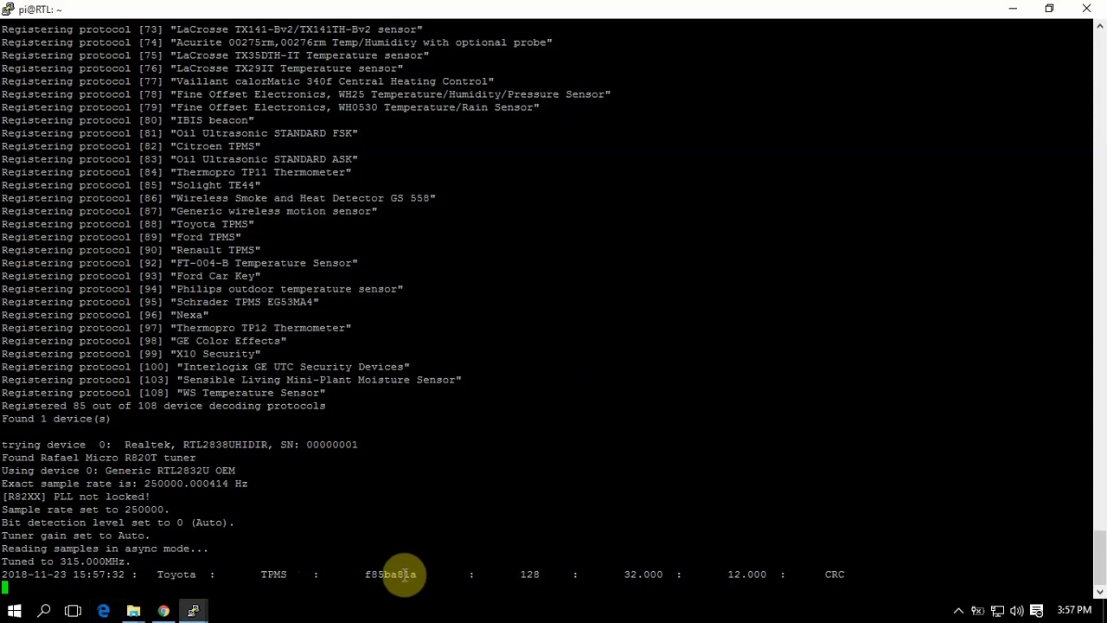
pyautogui.moveTo(670, 500)
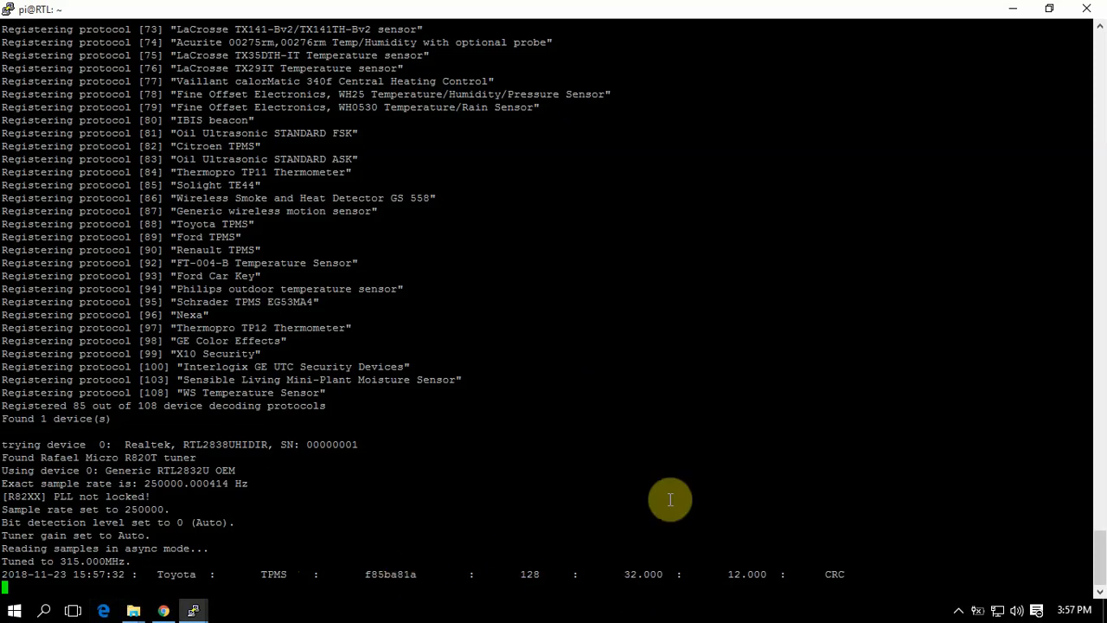
pyautogui.moveTo(641, 573)
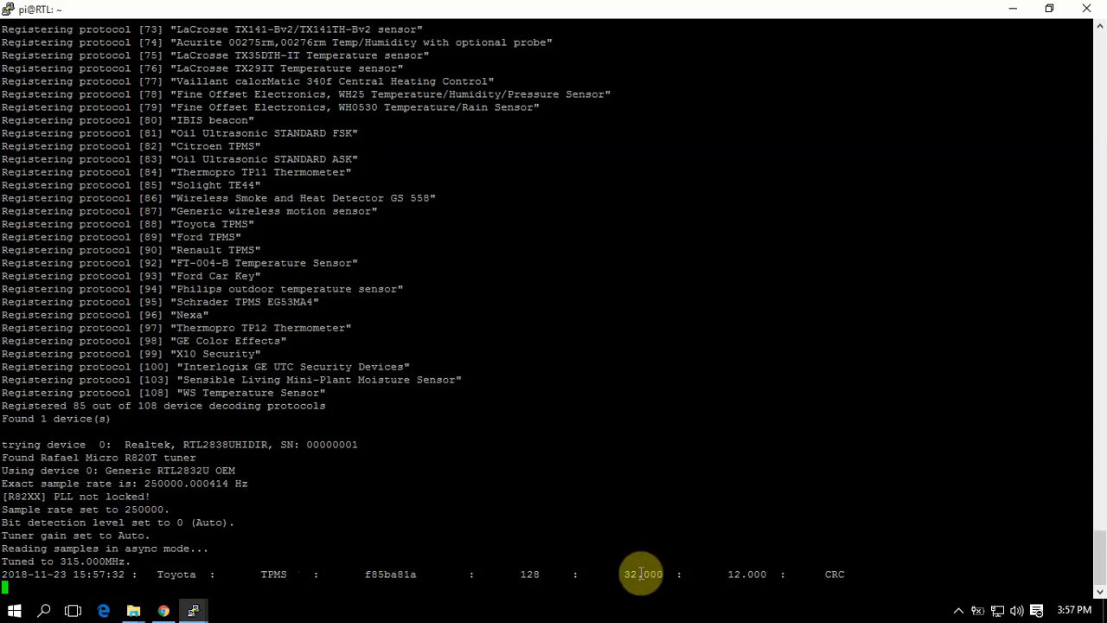
pyautogui.moveTo(751, 566)
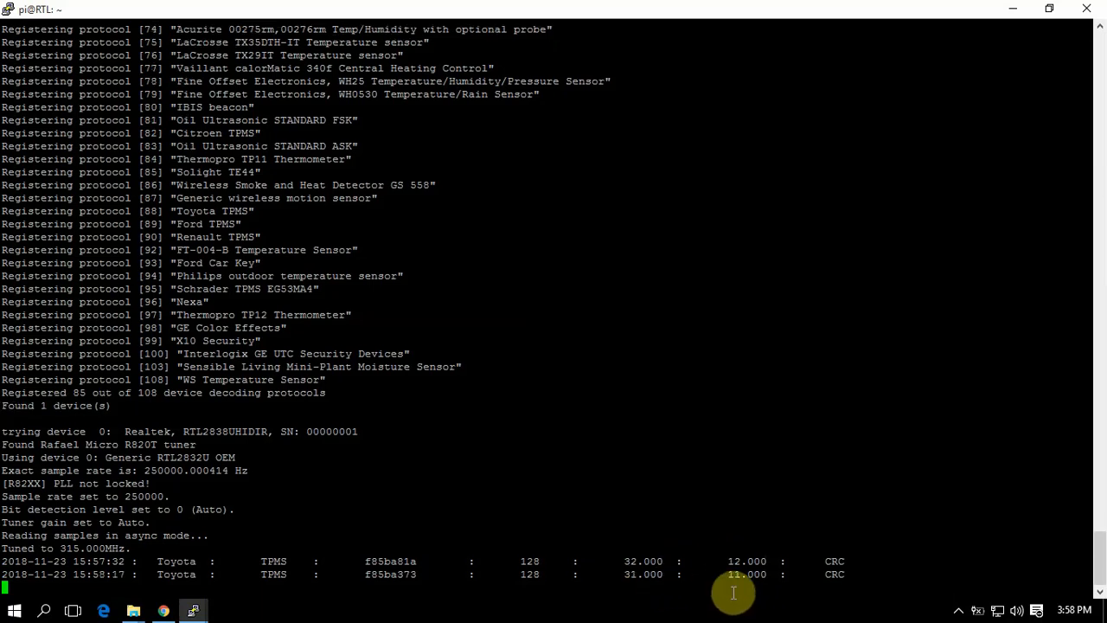
pyautogui.moveTo(478, 610)
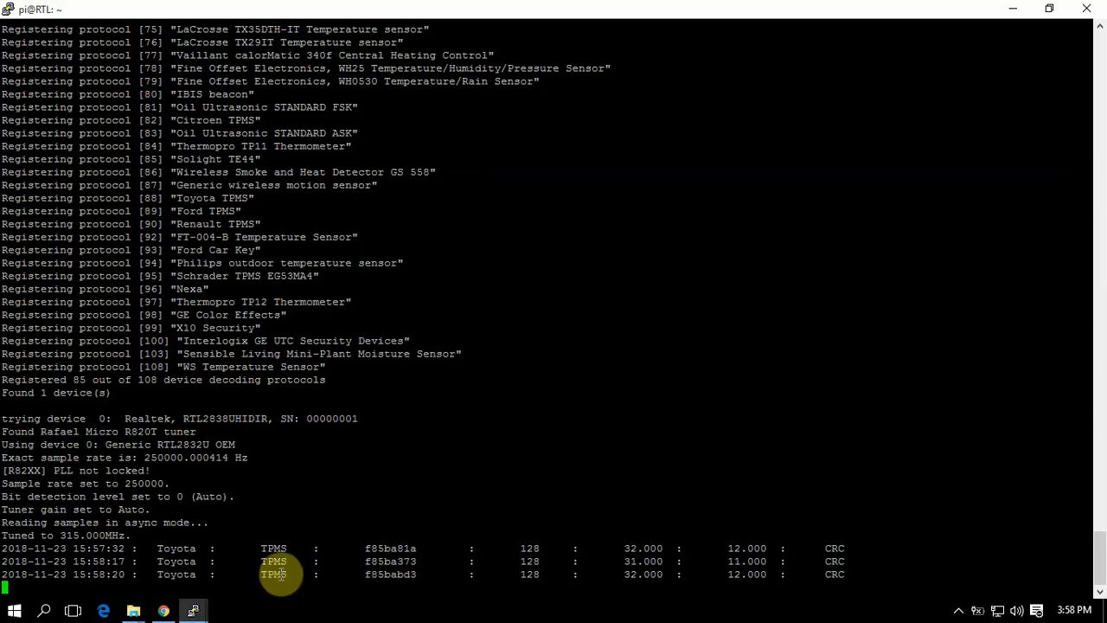
pyautogui.moveTo(288, 554)
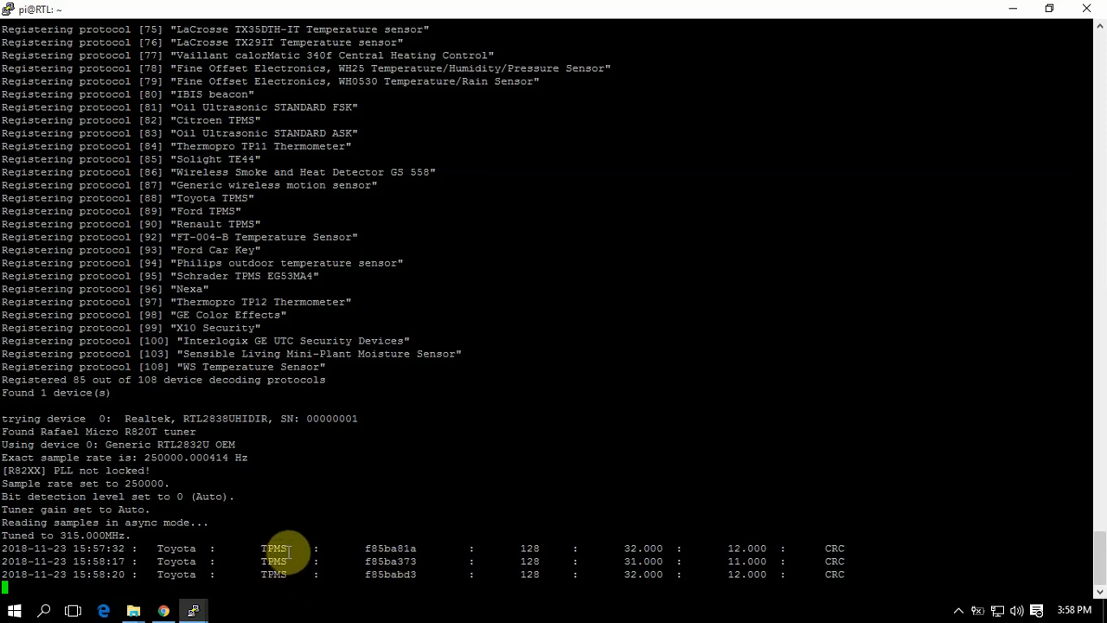
pyautogui.moveTo(324, 552)
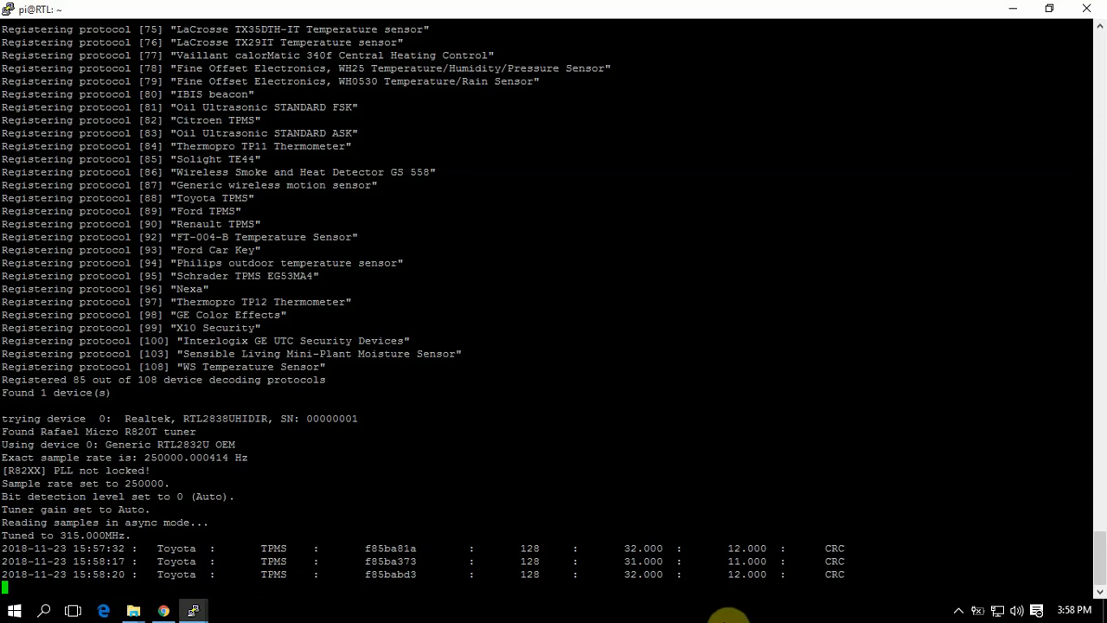
pyautogui.moveTo(978, 593)
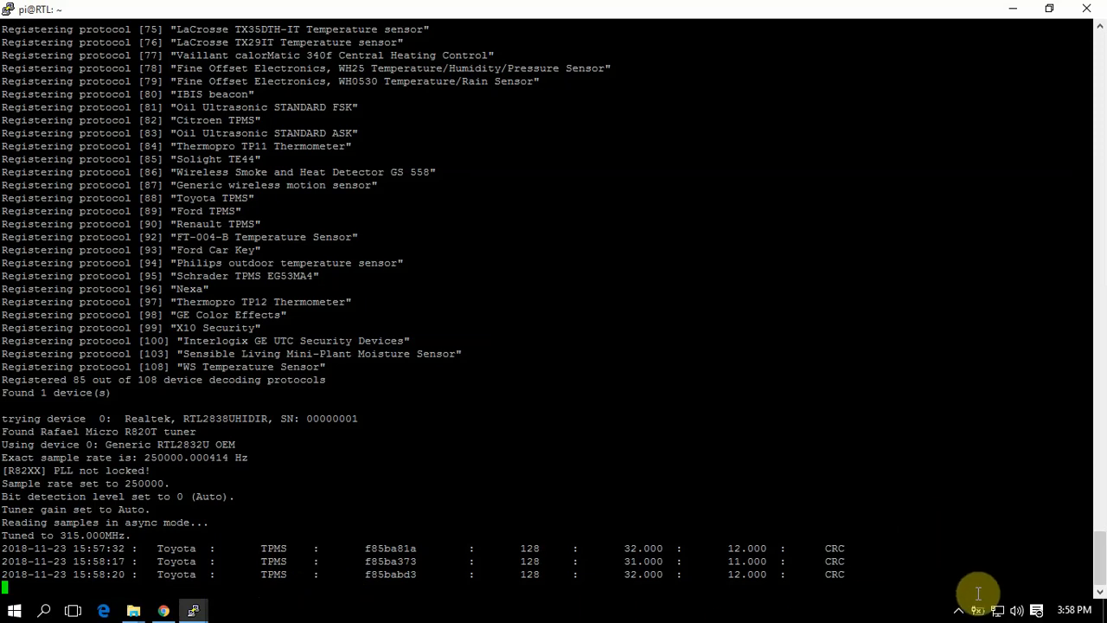
pyautogui.moveTo(807, 533)
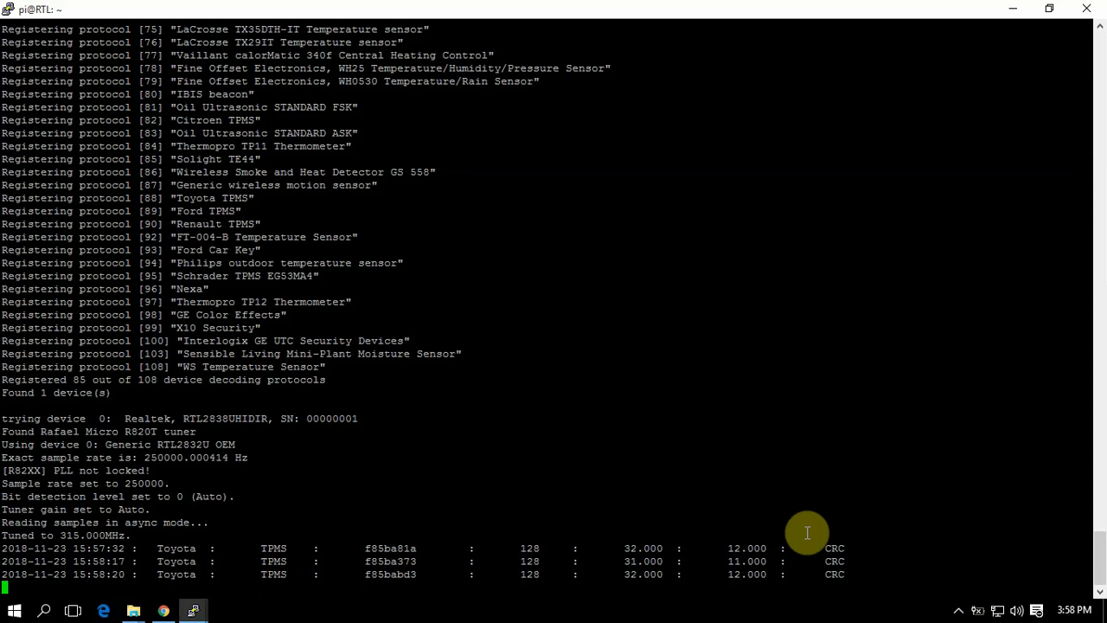
pyautogui.moveTo(629, 439)
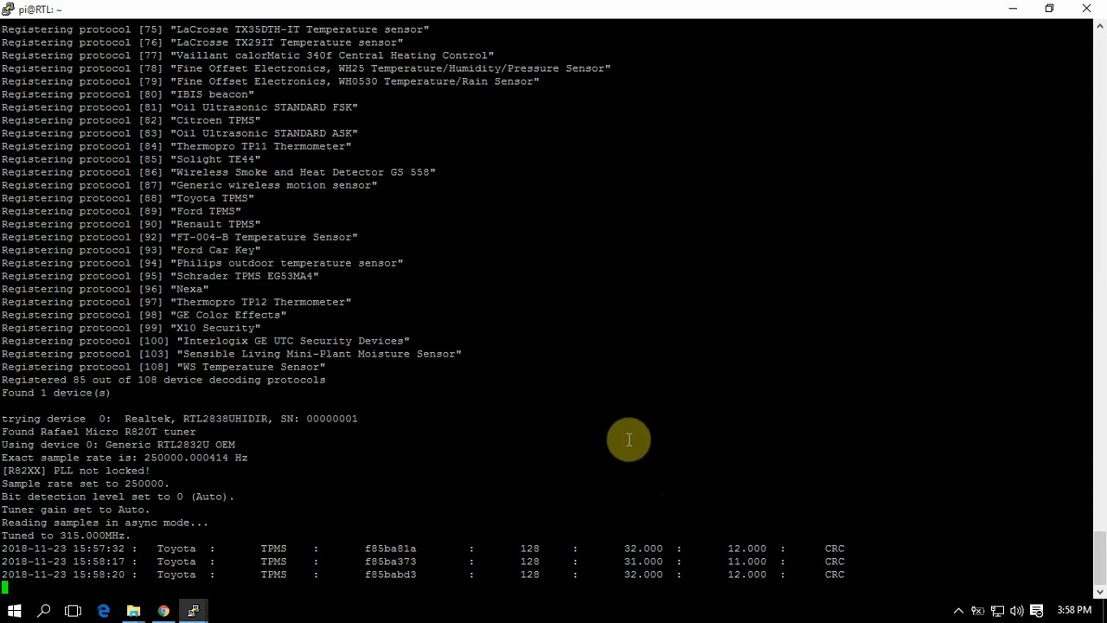
pyautogui.moveTo(311, 273)
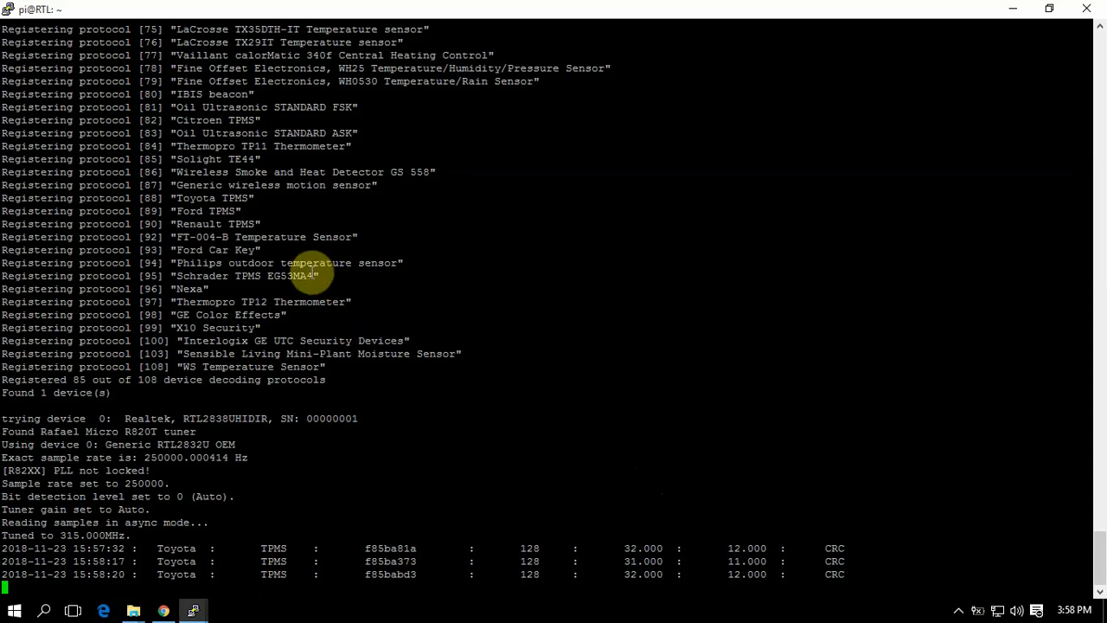
pyautogui.moveTo(984, 597)
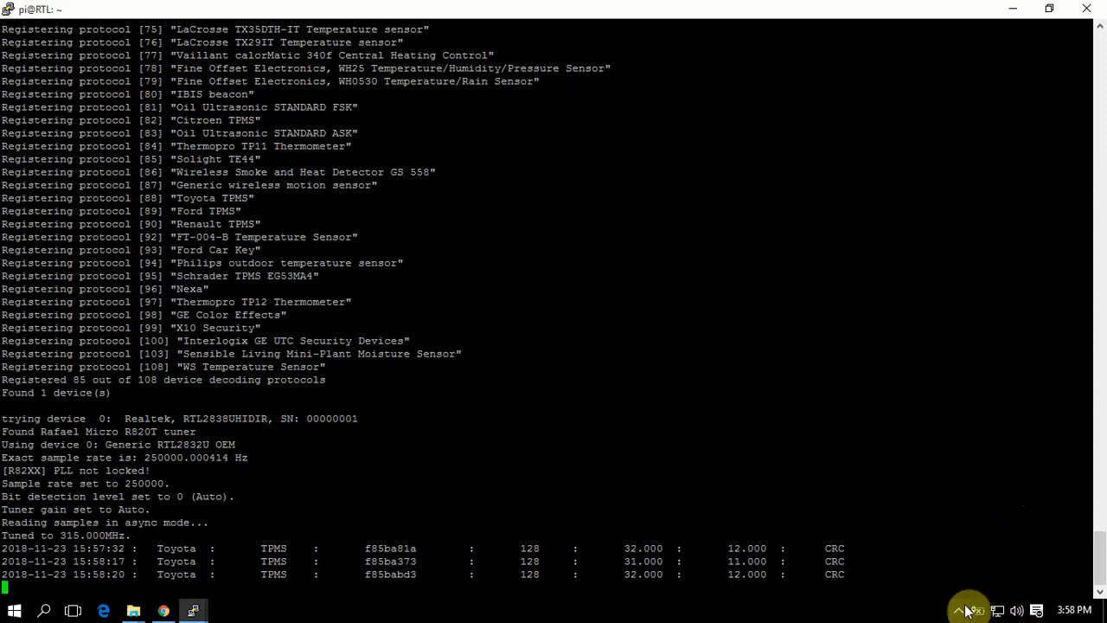
pyautogui.moveTo(963, 610)
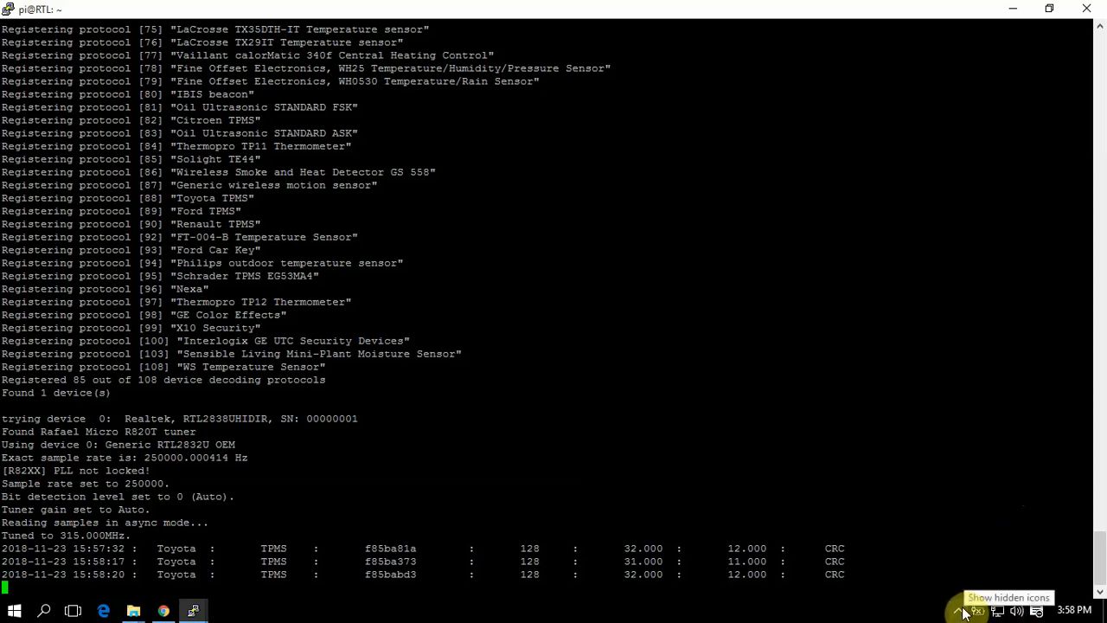